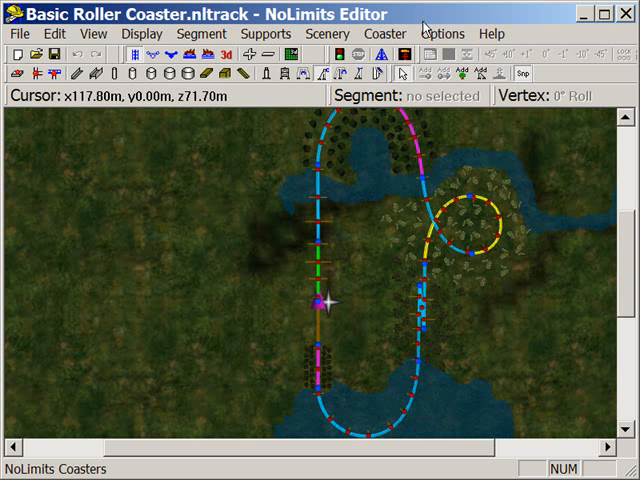
{"action": "mouse_move", "coordinate": [315, 205]}
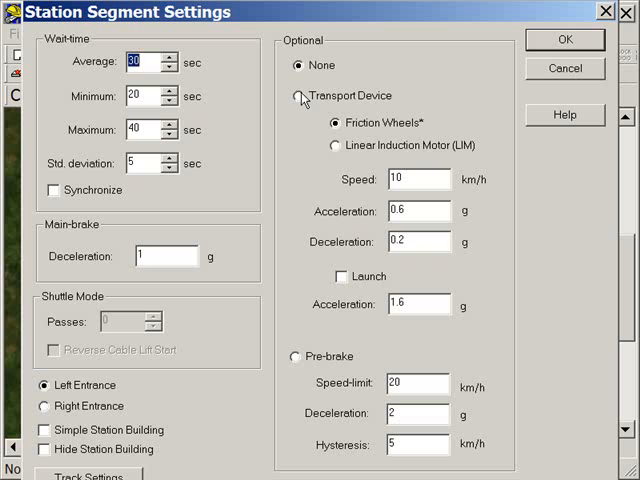
Give the station a friction-wheel transport device at 40 km/h with Launch enabled
{"action": "left_click", "coordinate": [297, 96]}
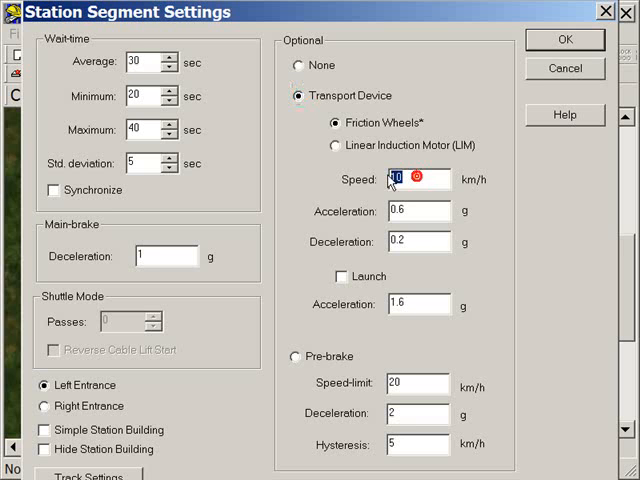
{"action": "type", "text": "4"}
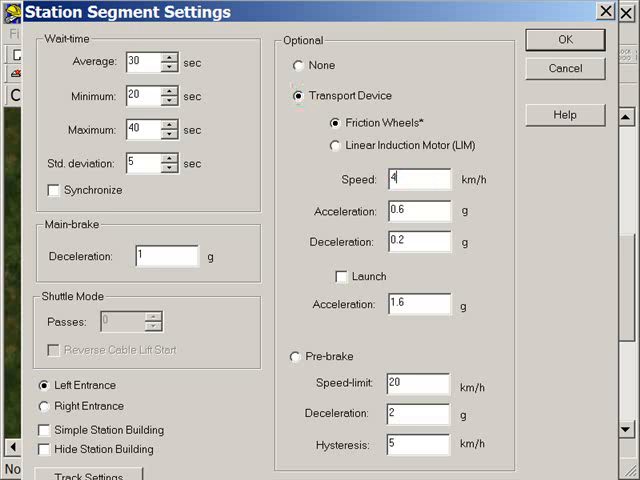
{"action": "type", "text": "0"}
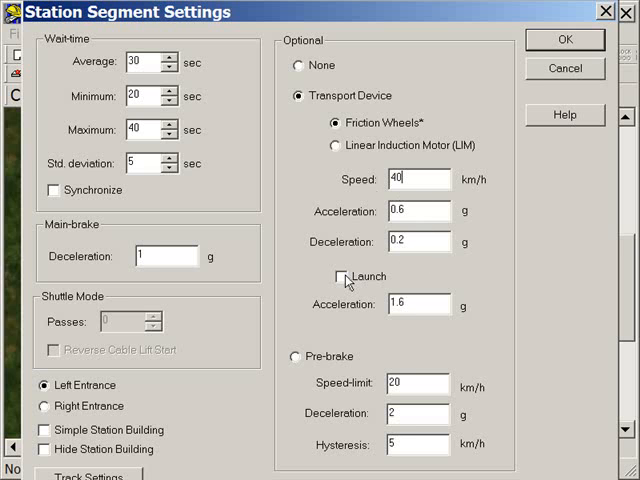
{"action": "left_click", "coordinate": [335, 276]}
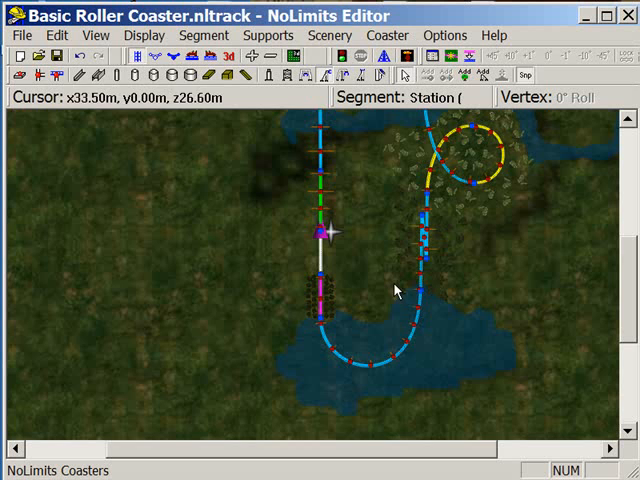
{"action": "mouse_move", "coordinate": [414, 173]}
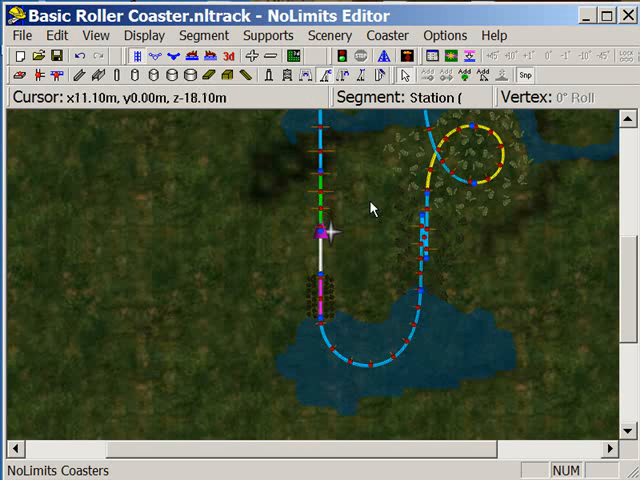
{"action": "mouse_move", "coordinate": [330, 157]}
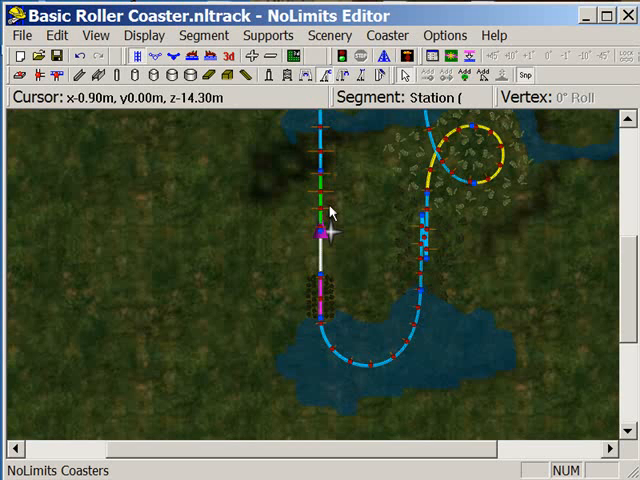
{"action": "mouse_move", "coordinate": [375, 235]}
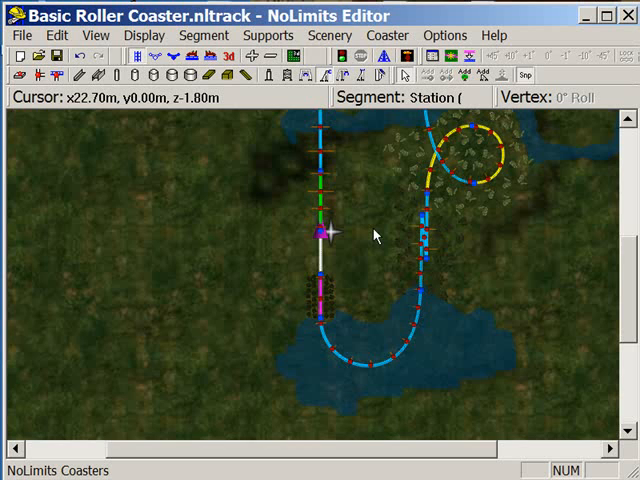